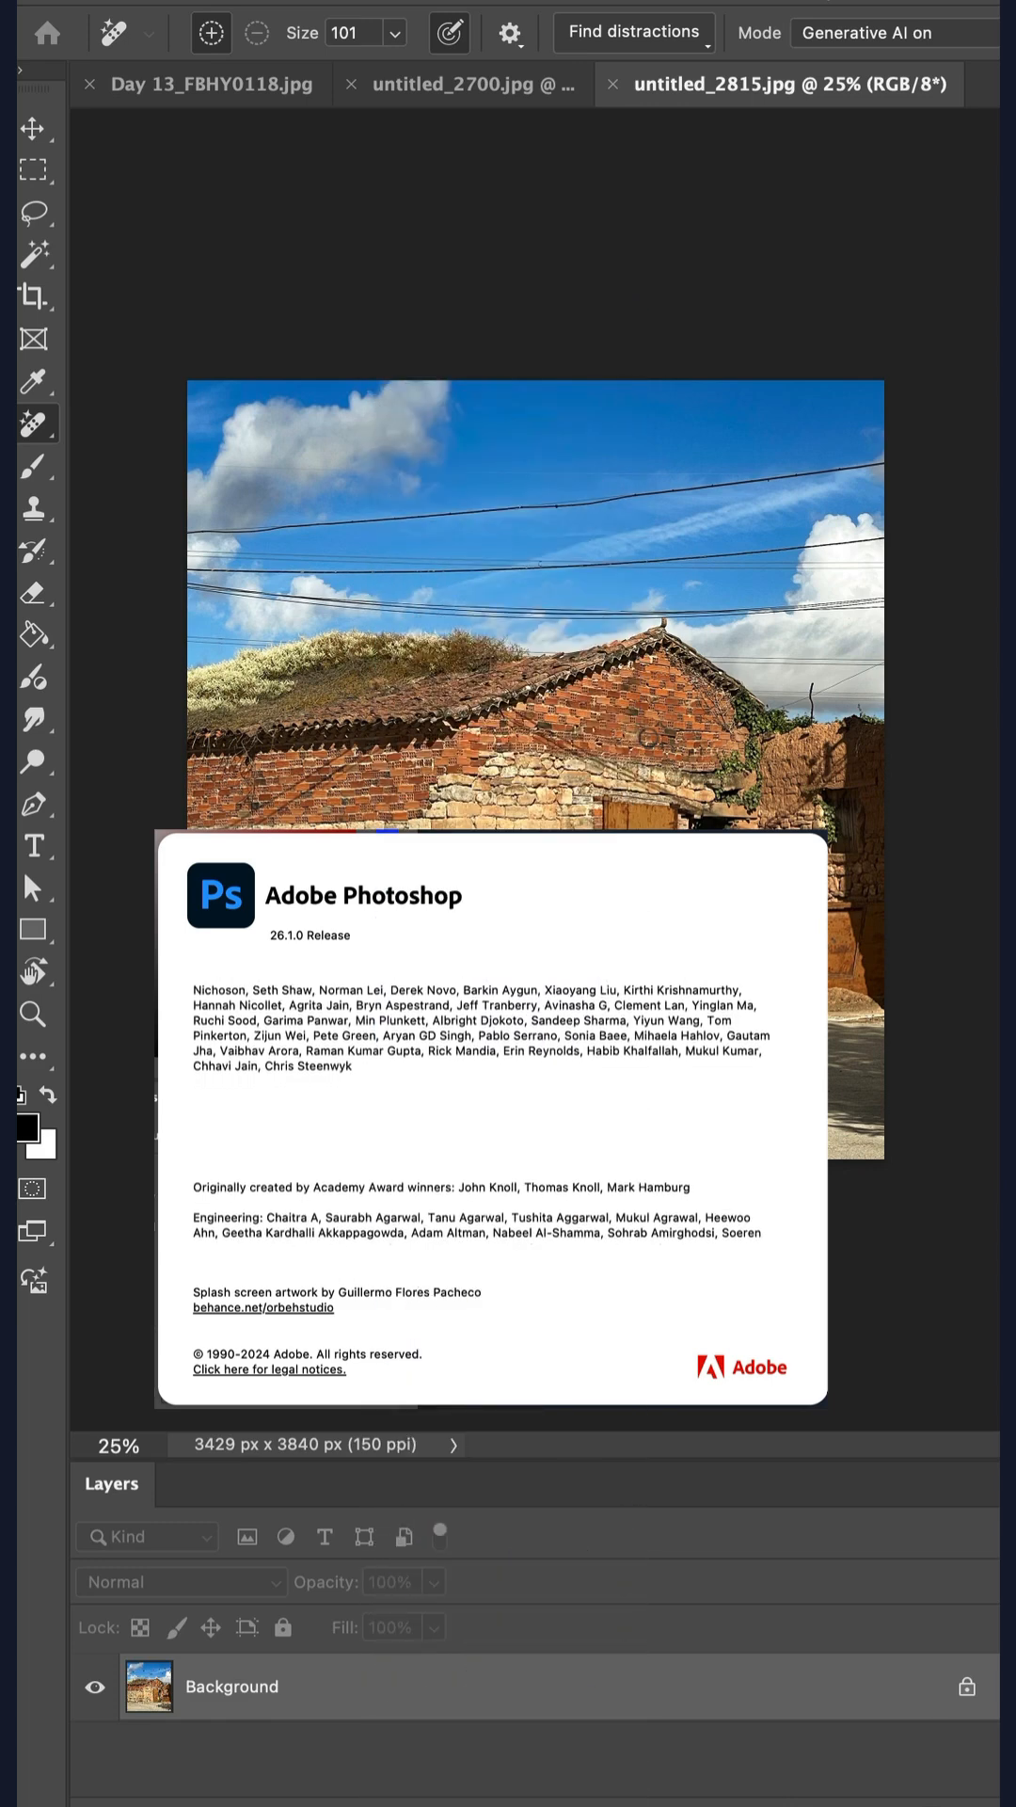
Step: Dismiss the Photoshop About splash over the wired barn photo
{"action": "left_click", "coordinate": [34, 423]}
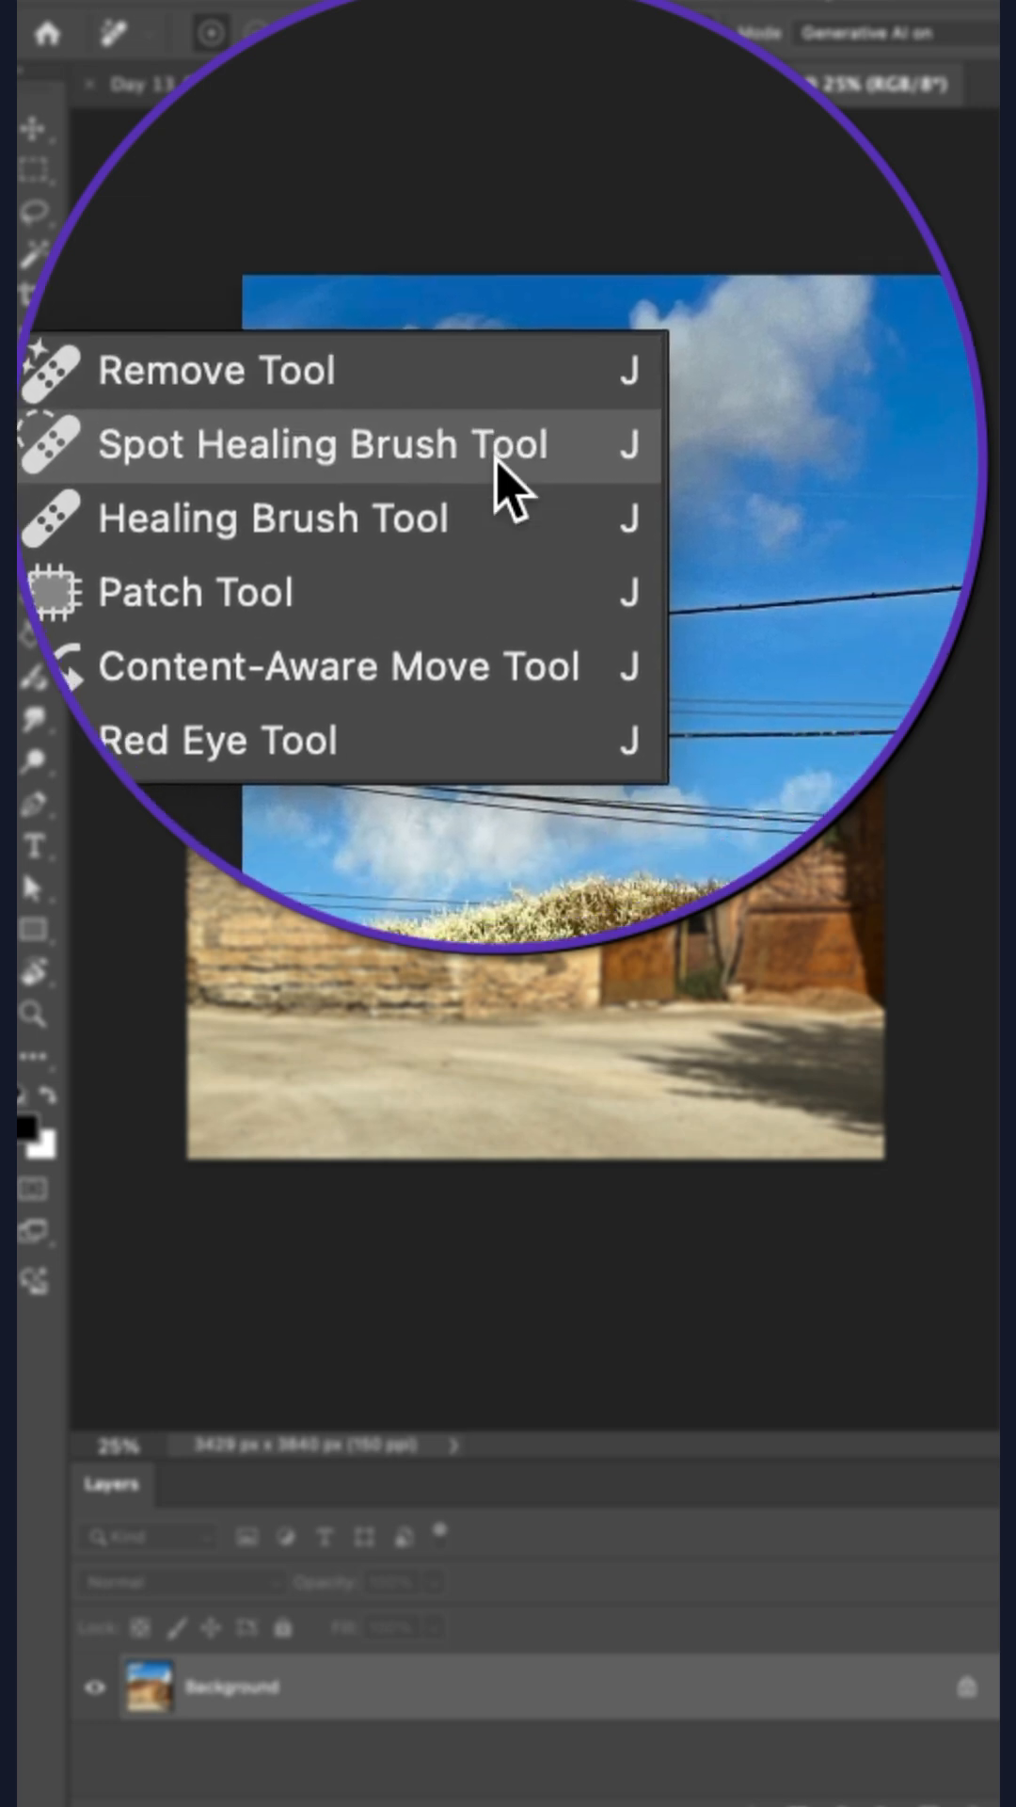
Step: Switch to the Remove tool from the healing tools flyout
{"action": "left_click", "coordinate": [321, 445]}
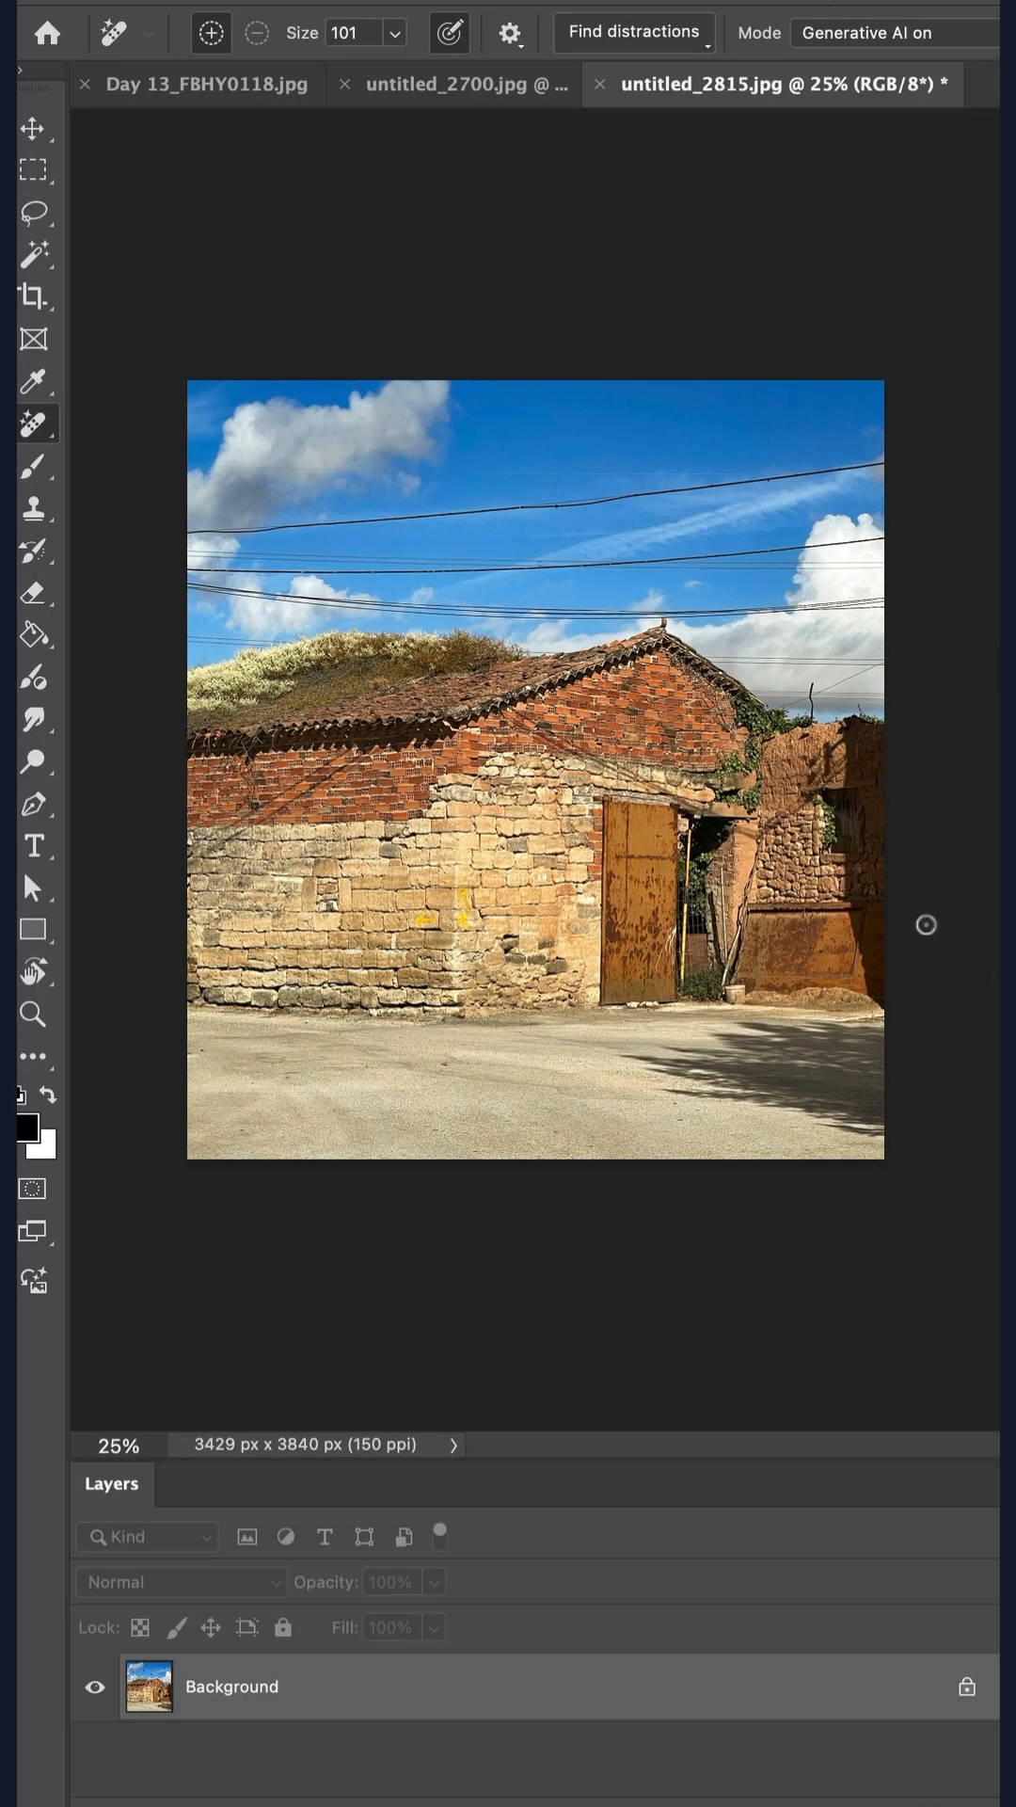
{"action": "mouse_move", "coordinate": [328, 572]}
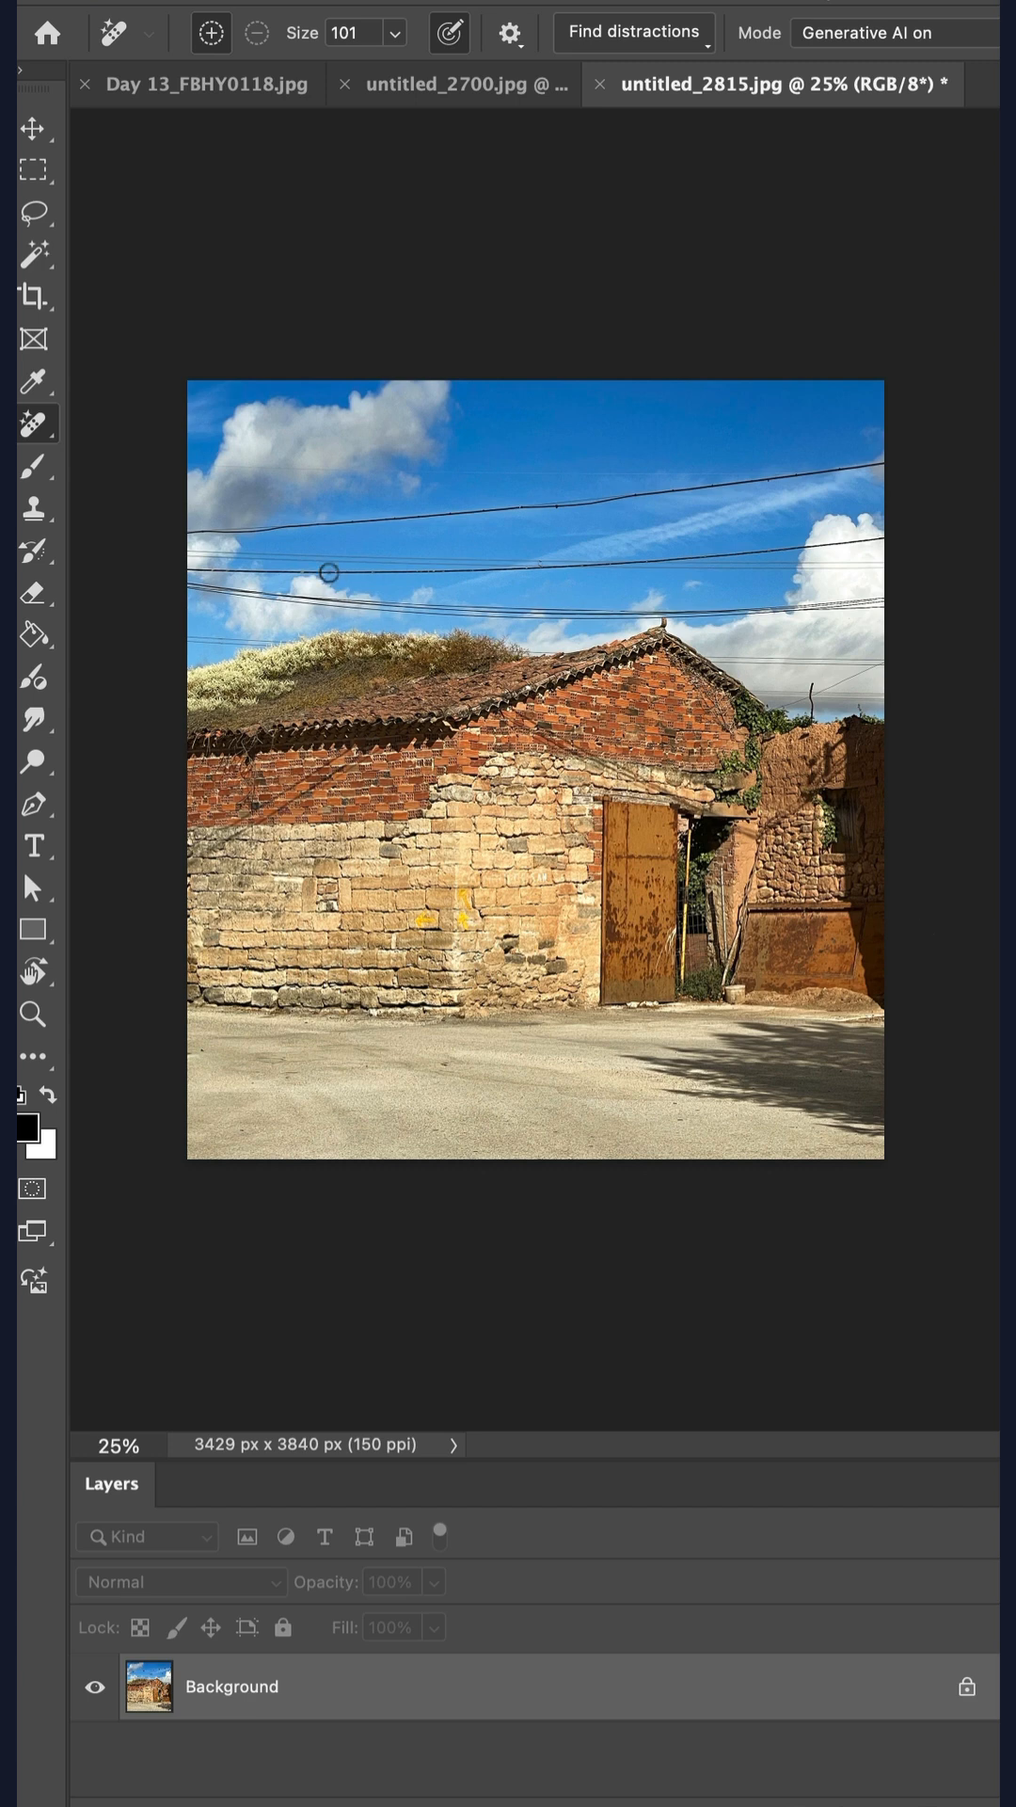
{"action": "mouse_move", "coordinate": [773, 593]}
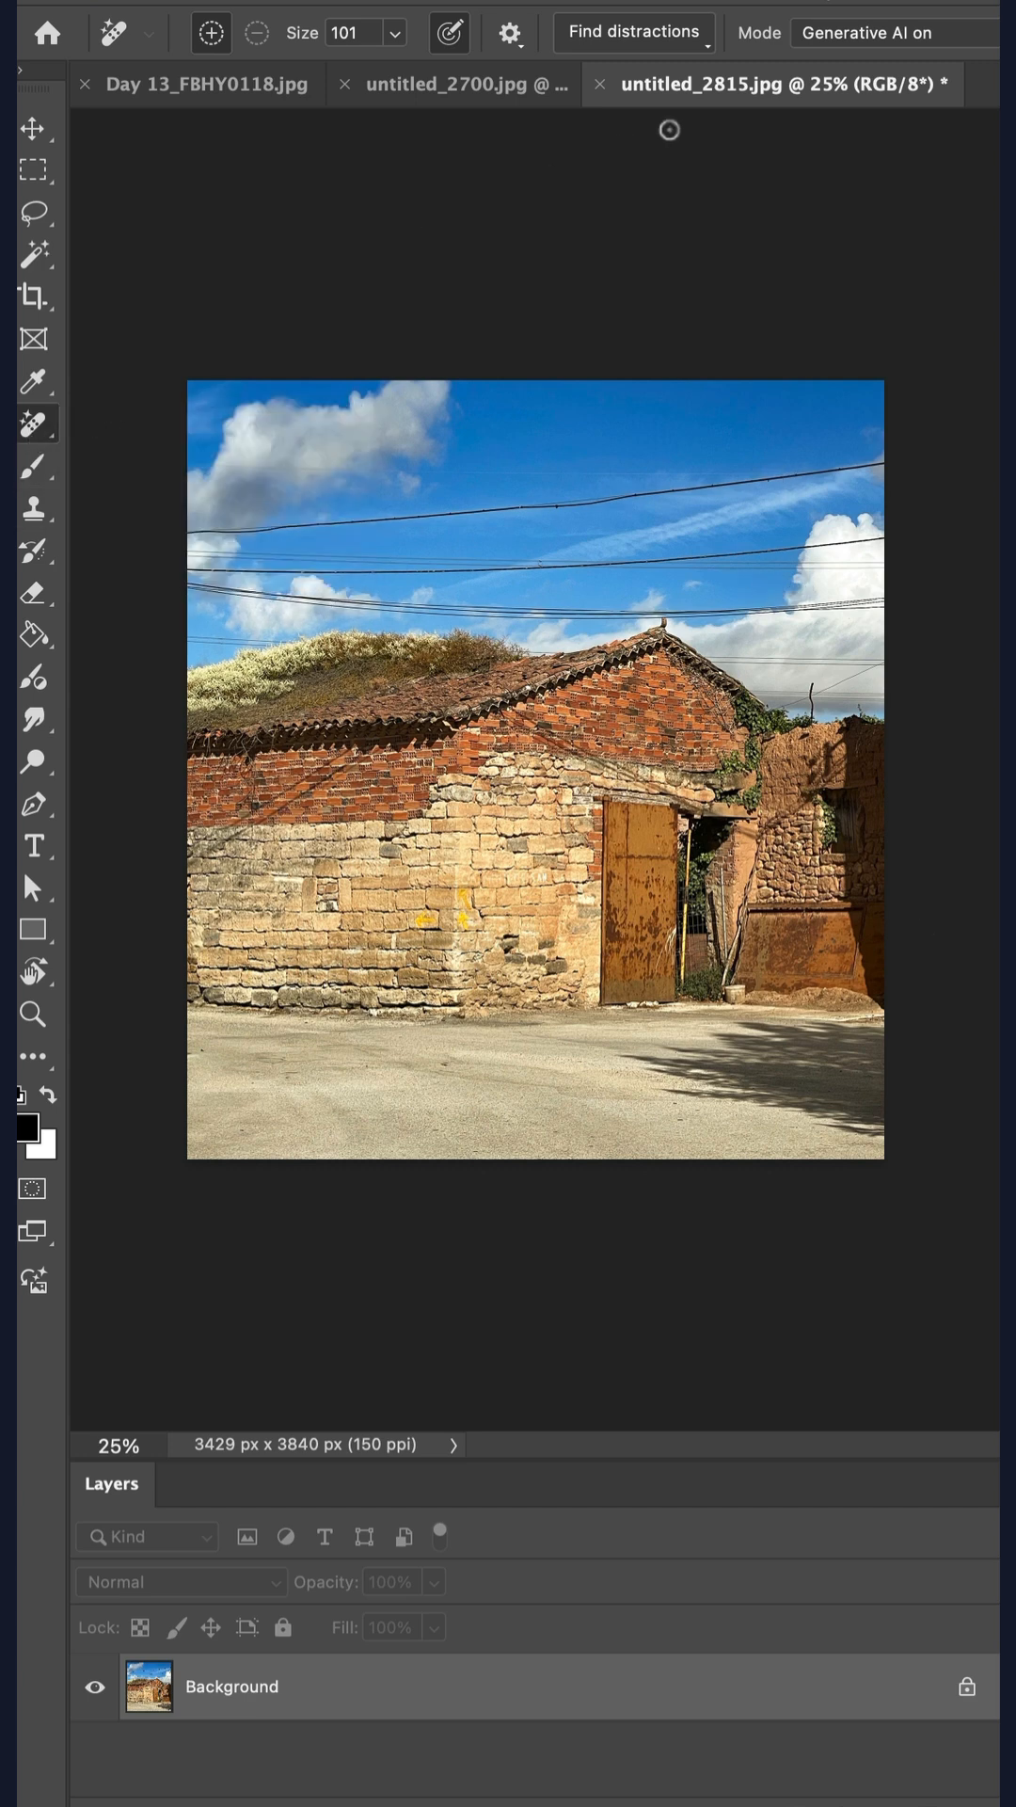
Step: Remove all wires and cables from the barn photo via Find distractions with Generative AI mode
{"action": "left_click", "coordinate": [894, 32]}
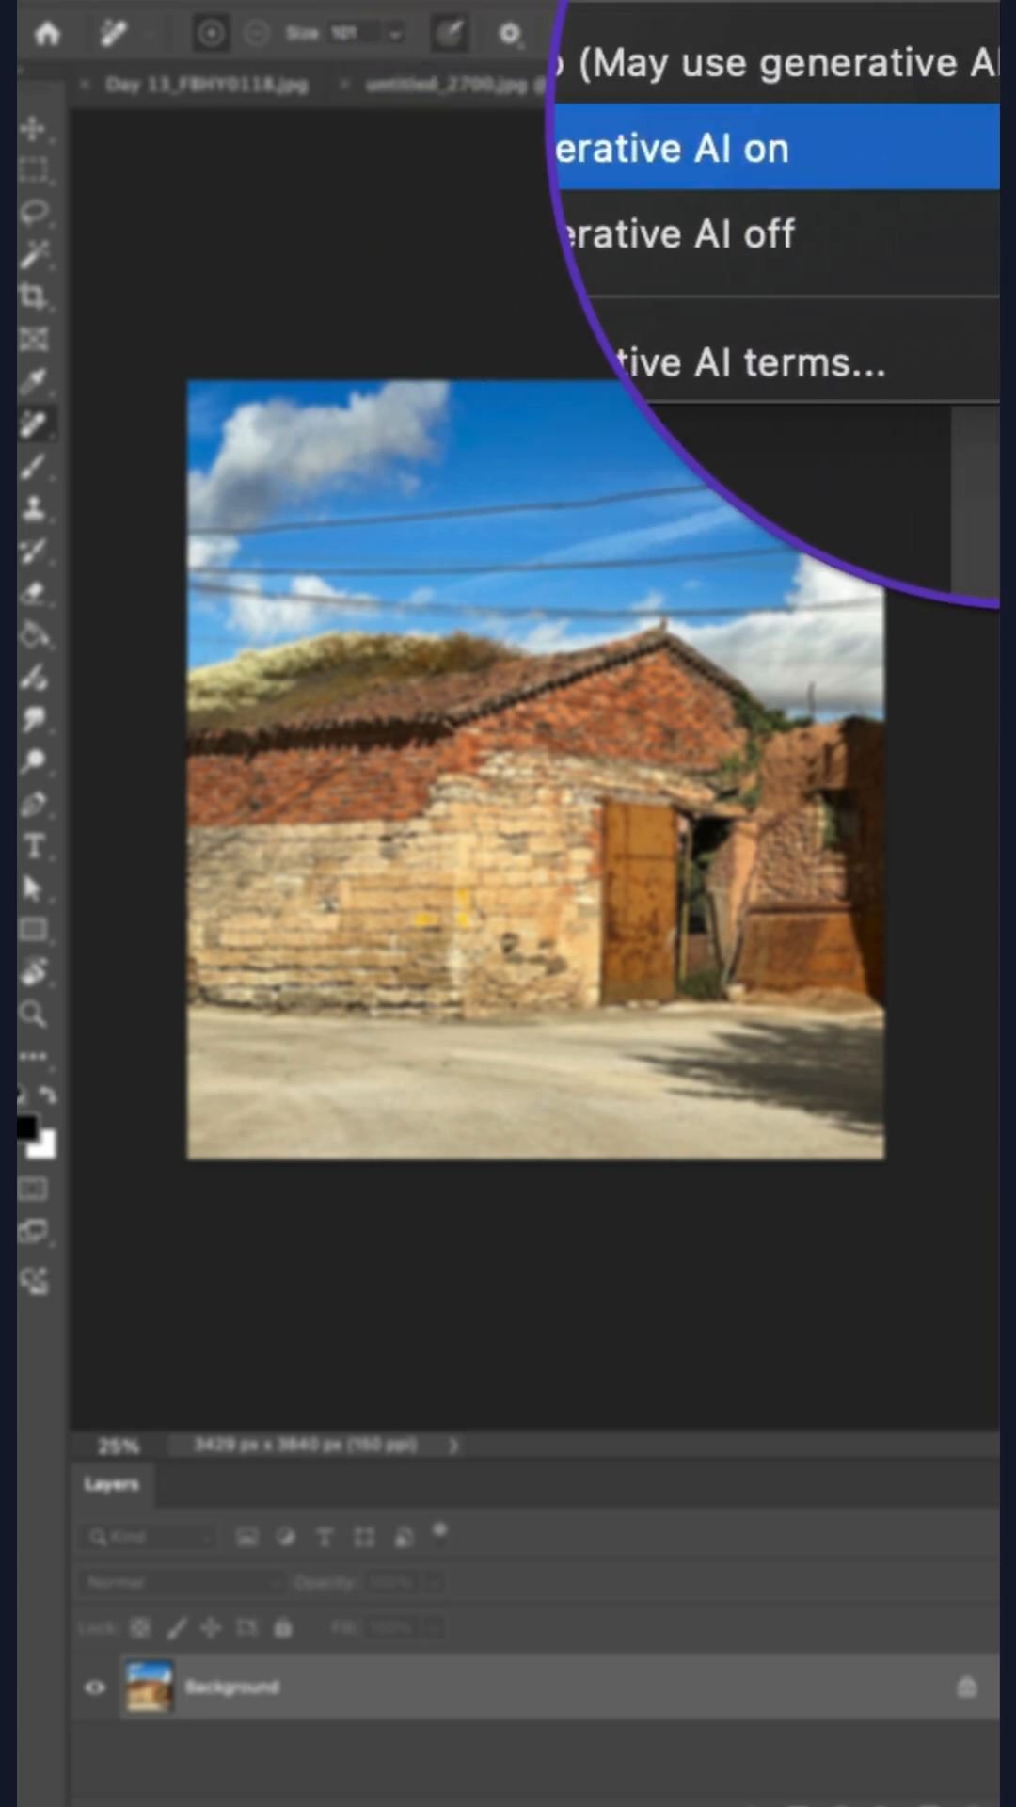
{"action": "left_click", "coordinate": [690, 147]}
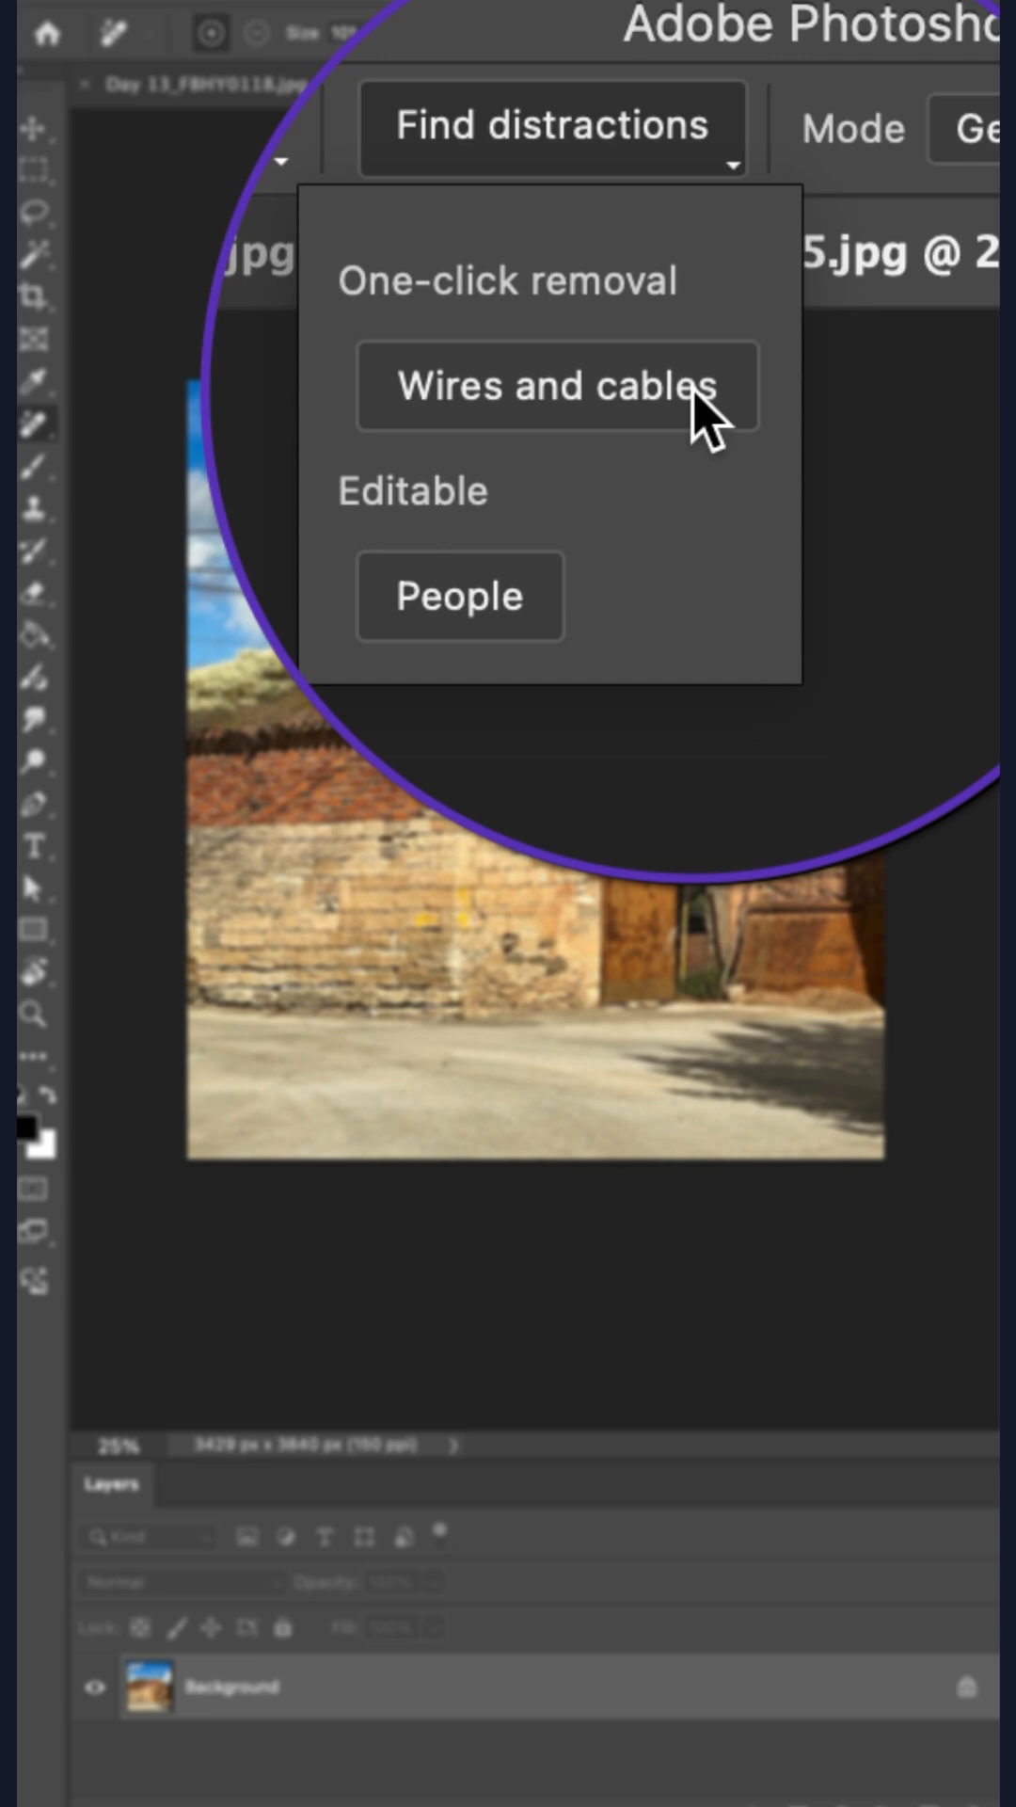
{"action": "left_click", "coordinate": [553, 386]}
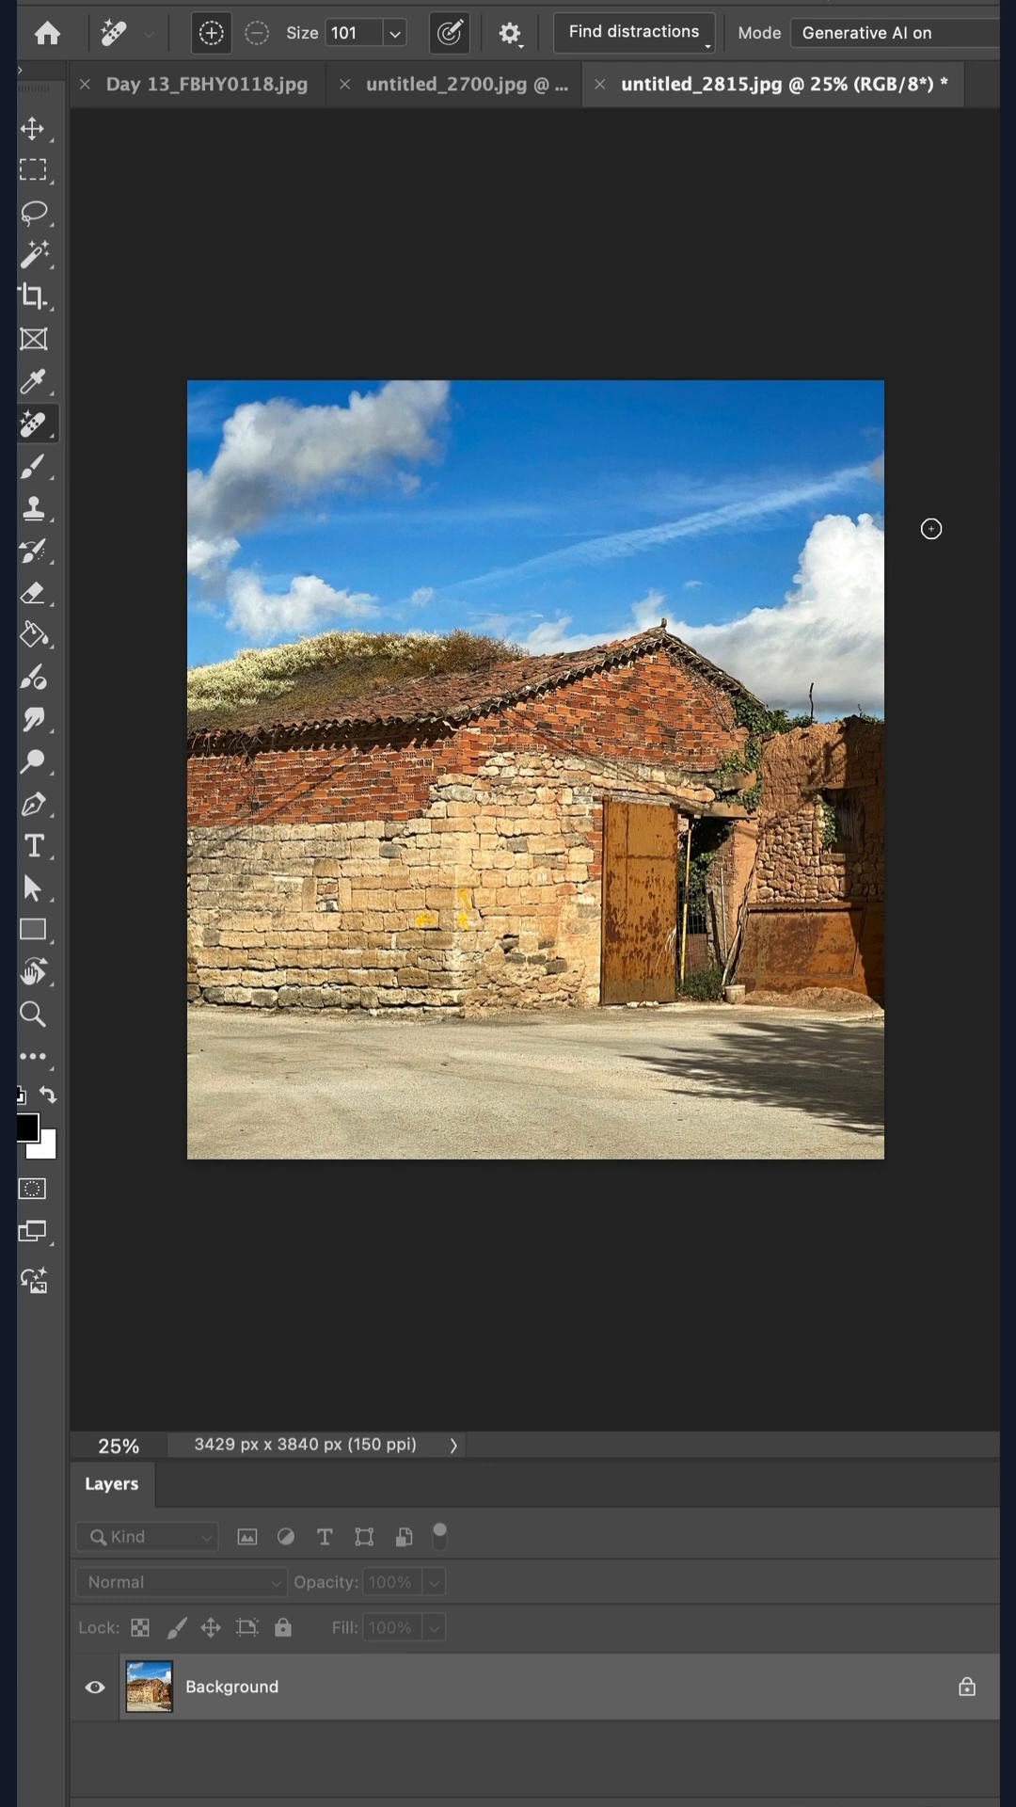
Step: Switch to the cathedral square photo Day 13_FBHY0118.jpg and bring up Find distractions
{"action": "left_click", "coordinate": [459, 82]}
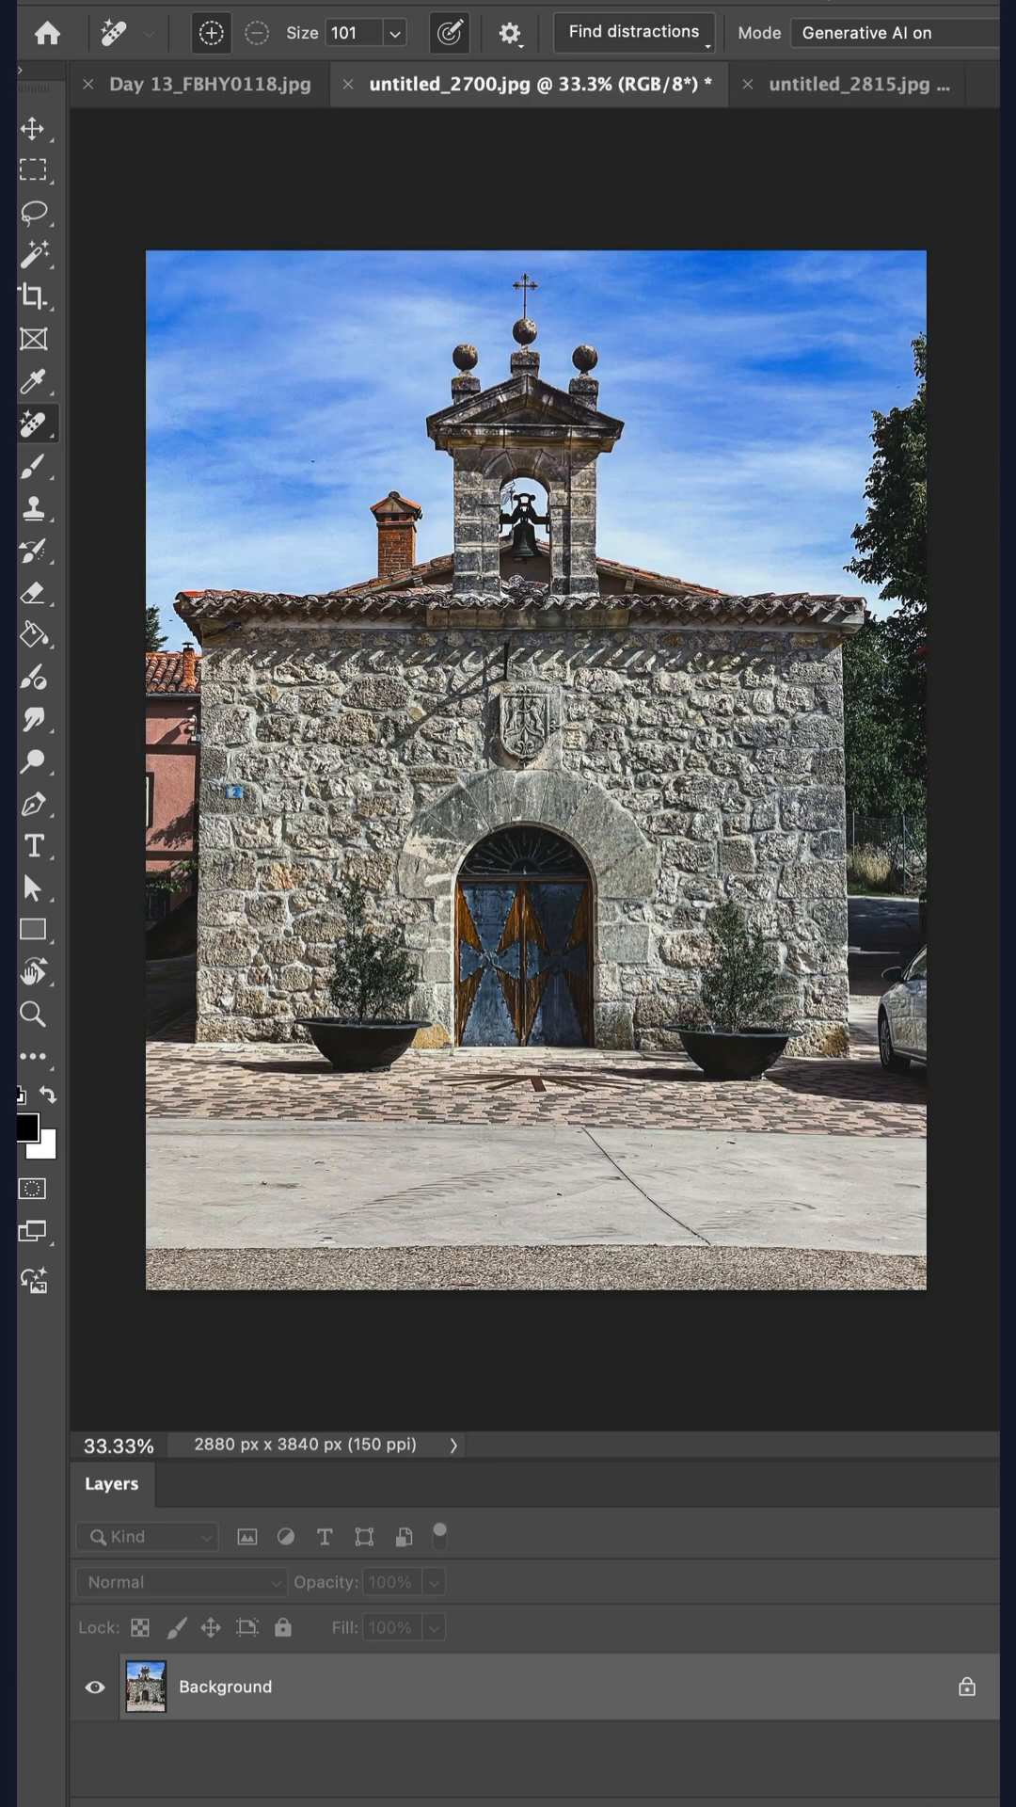
{"action": "left_click", "coordinate": [197, 83]}
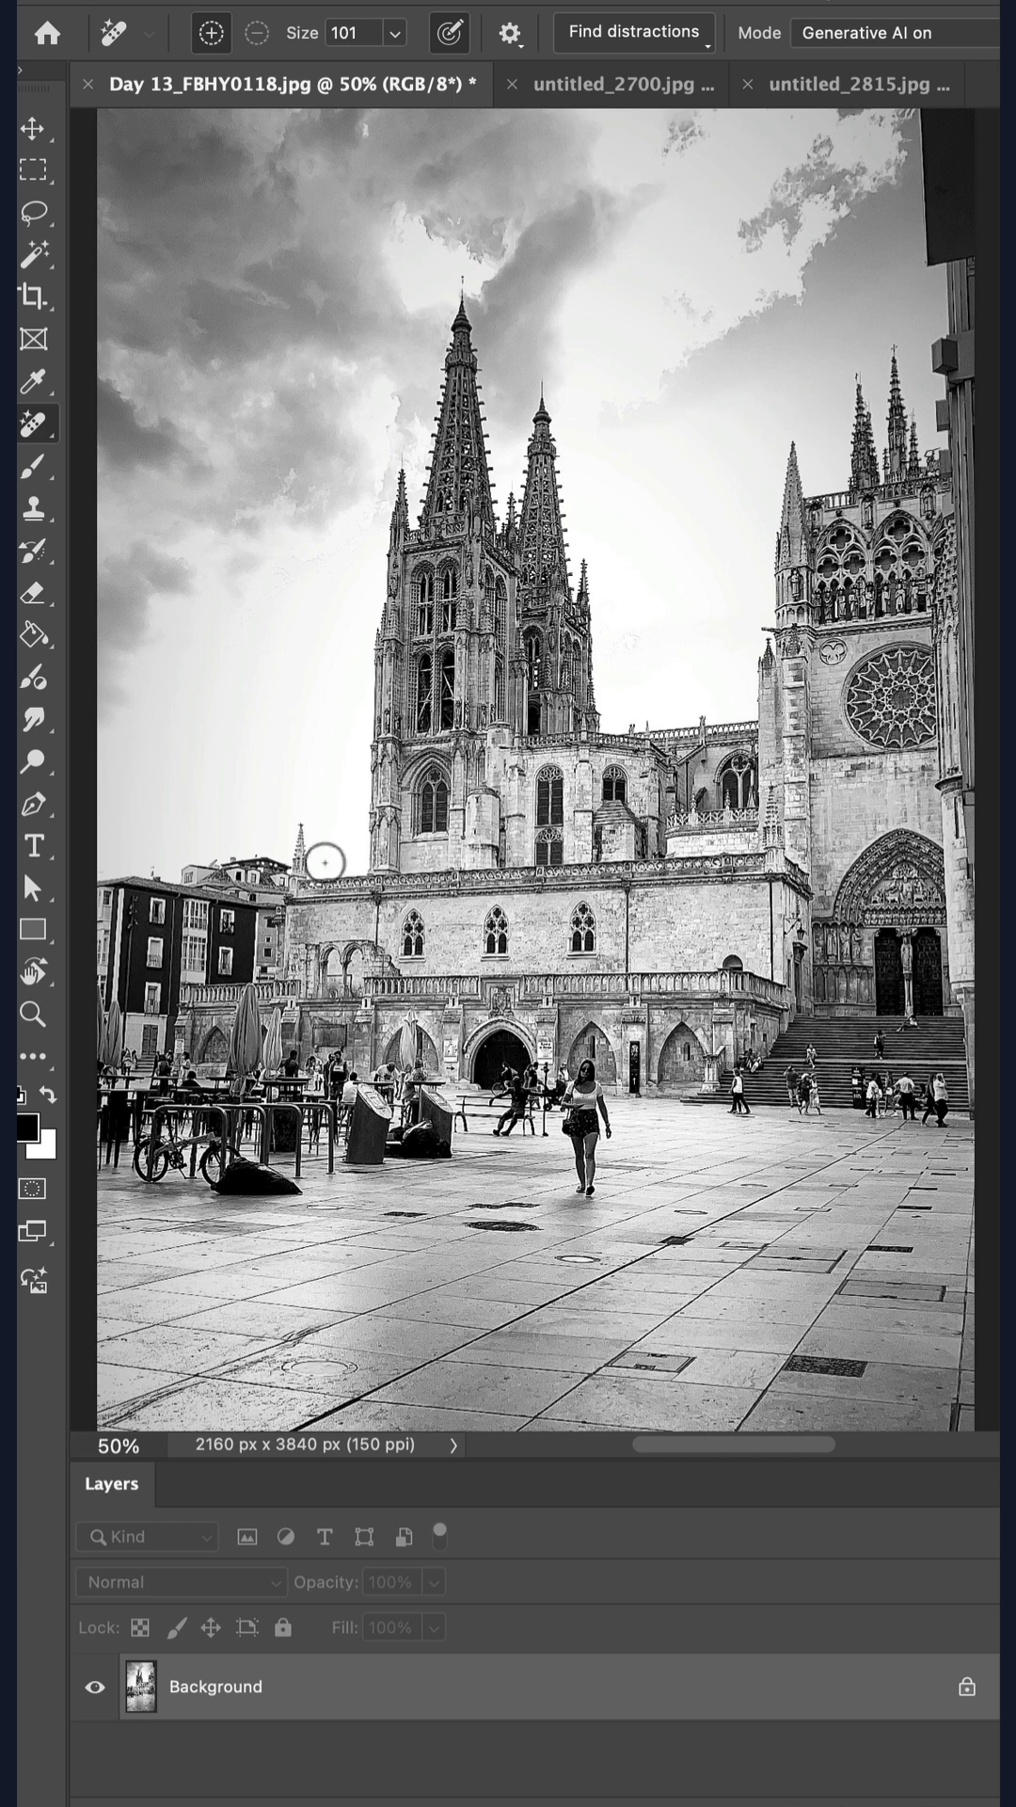
{"action": "left_click", "coordinate": [630, 32]}
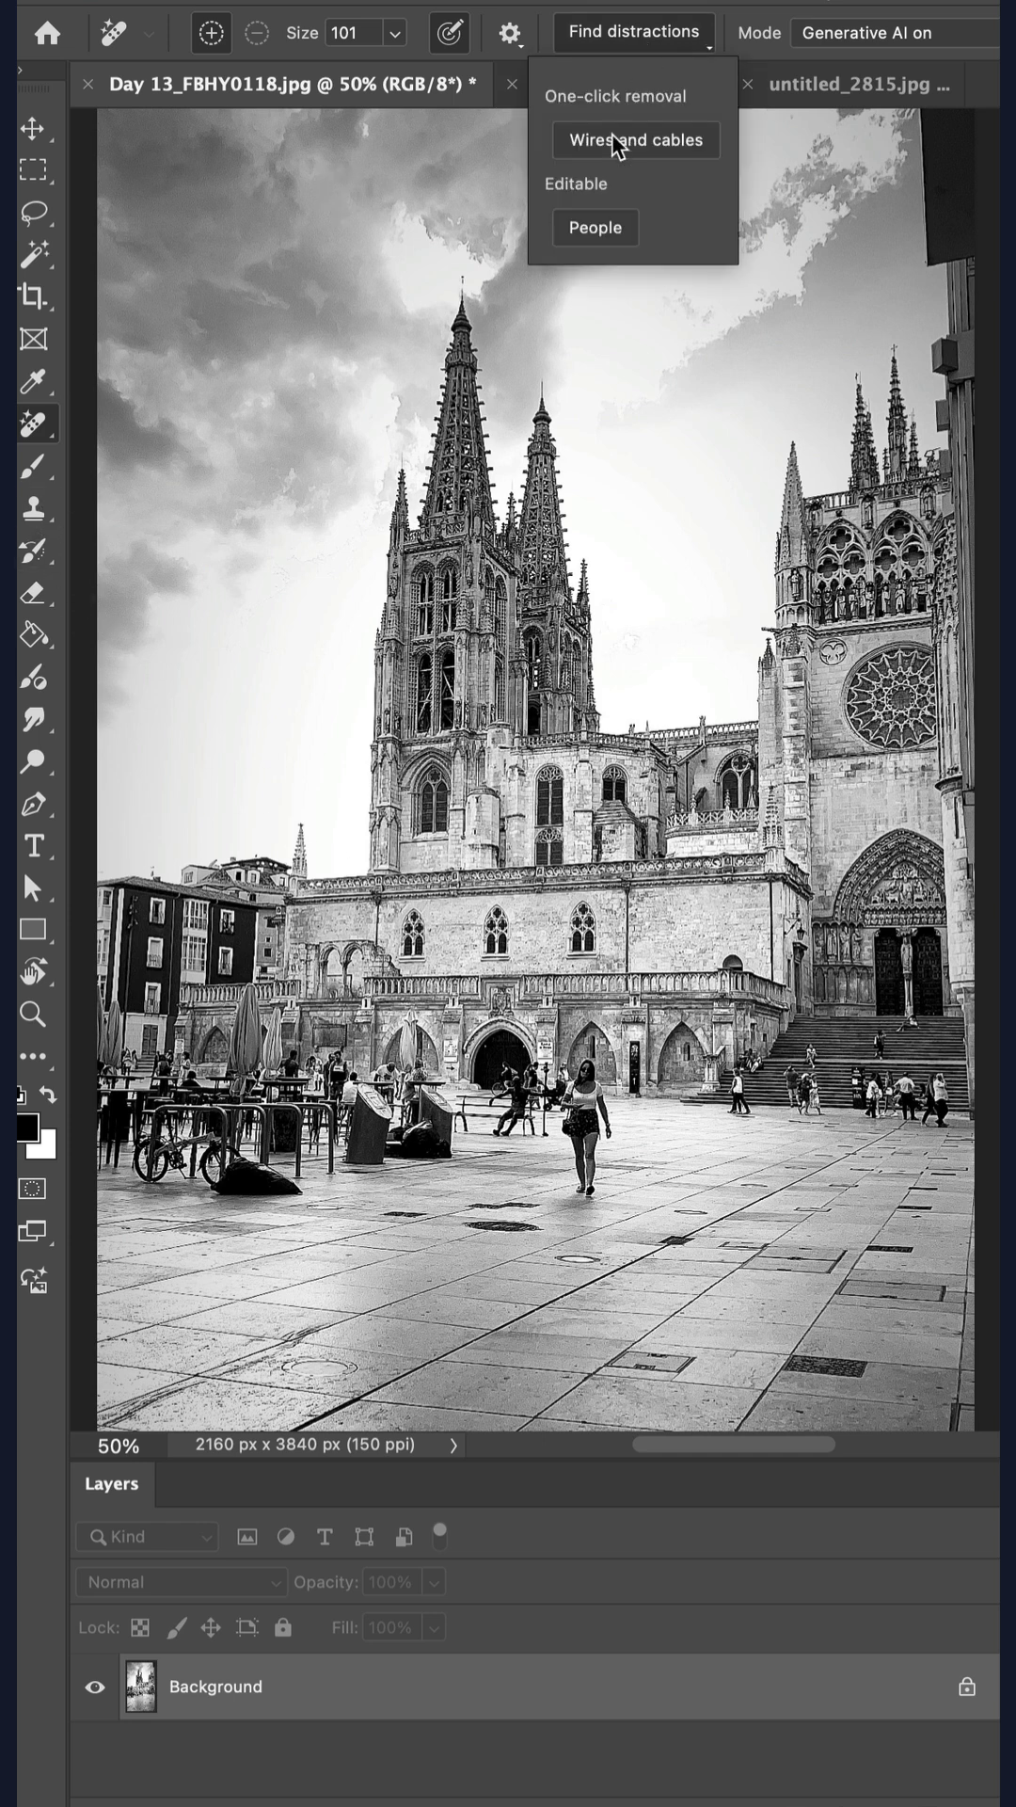